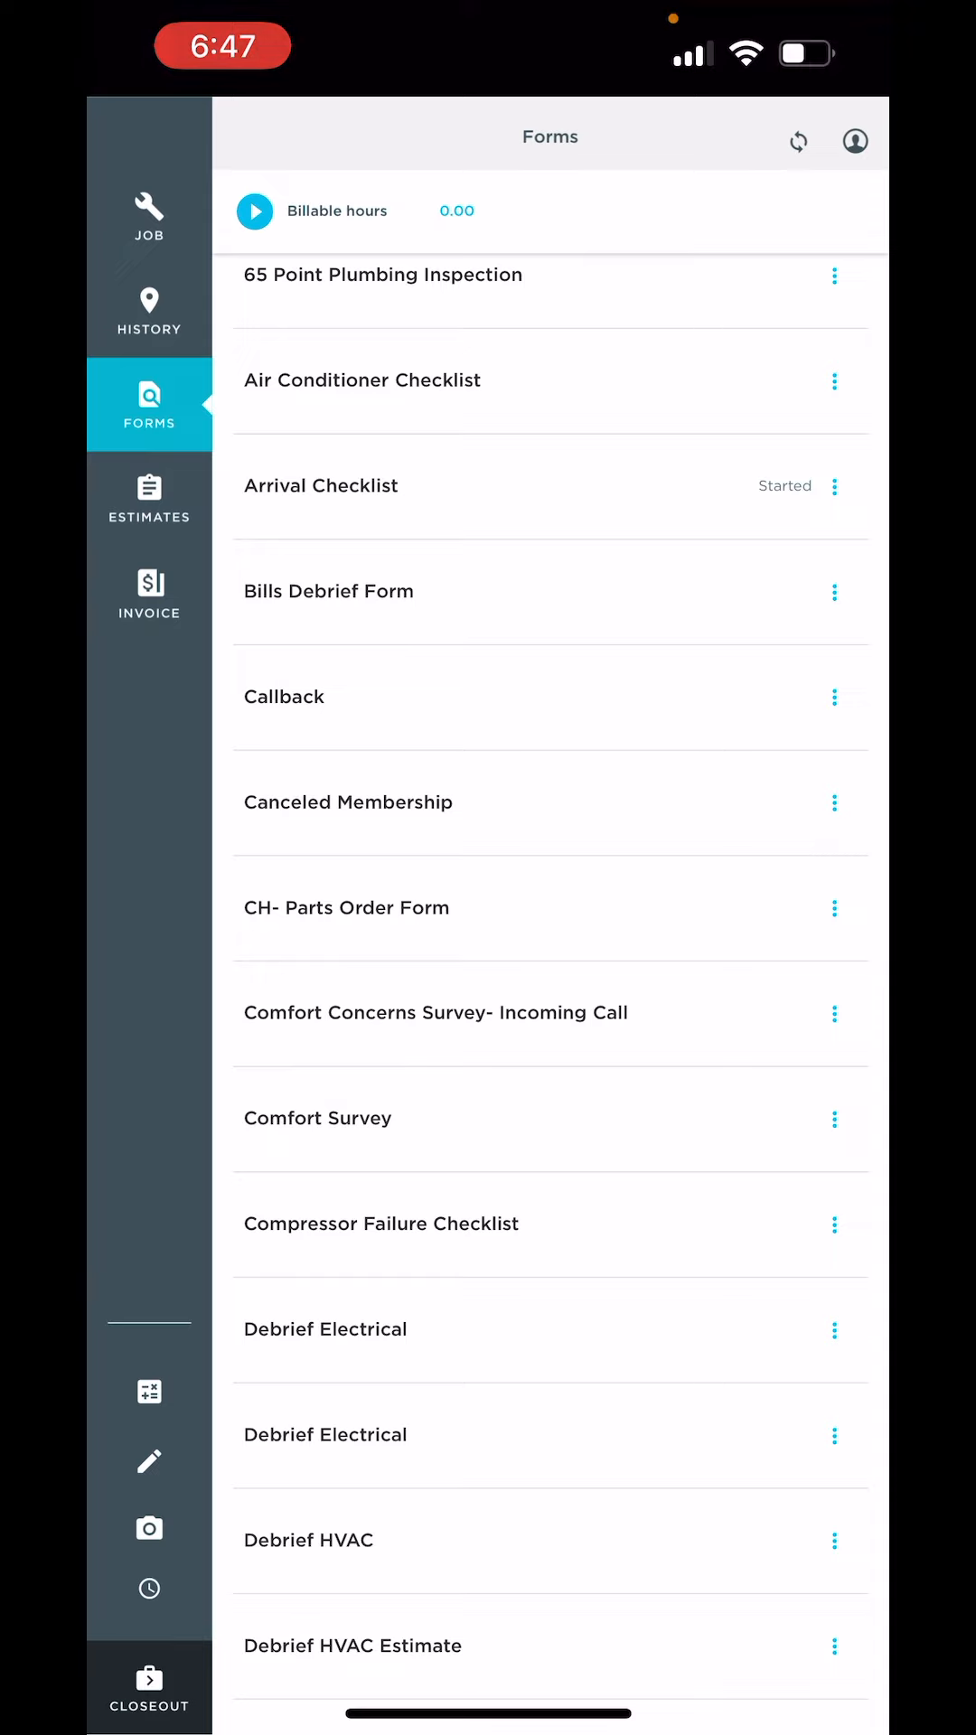
Scroll the job's forms list and open the Progress photos form
{"action": "scroll", "scroll_direction": "down", "scroll_amount": 3}
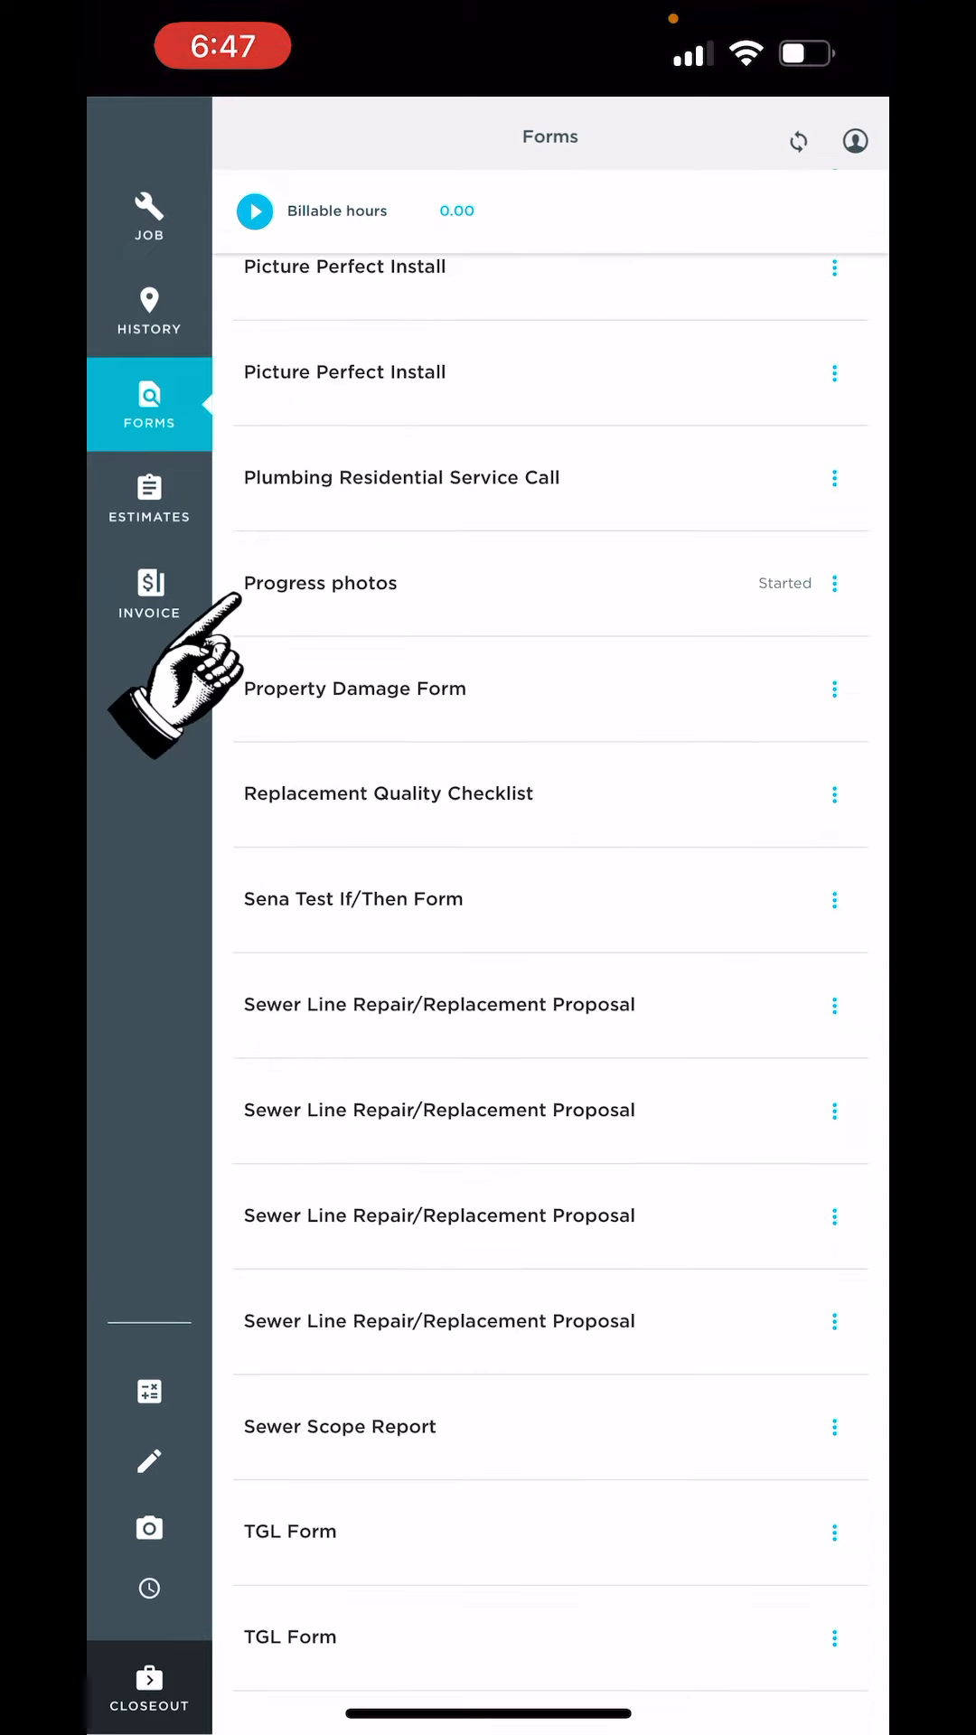
{"action": "left_click", "coordinate": [320, 583]}
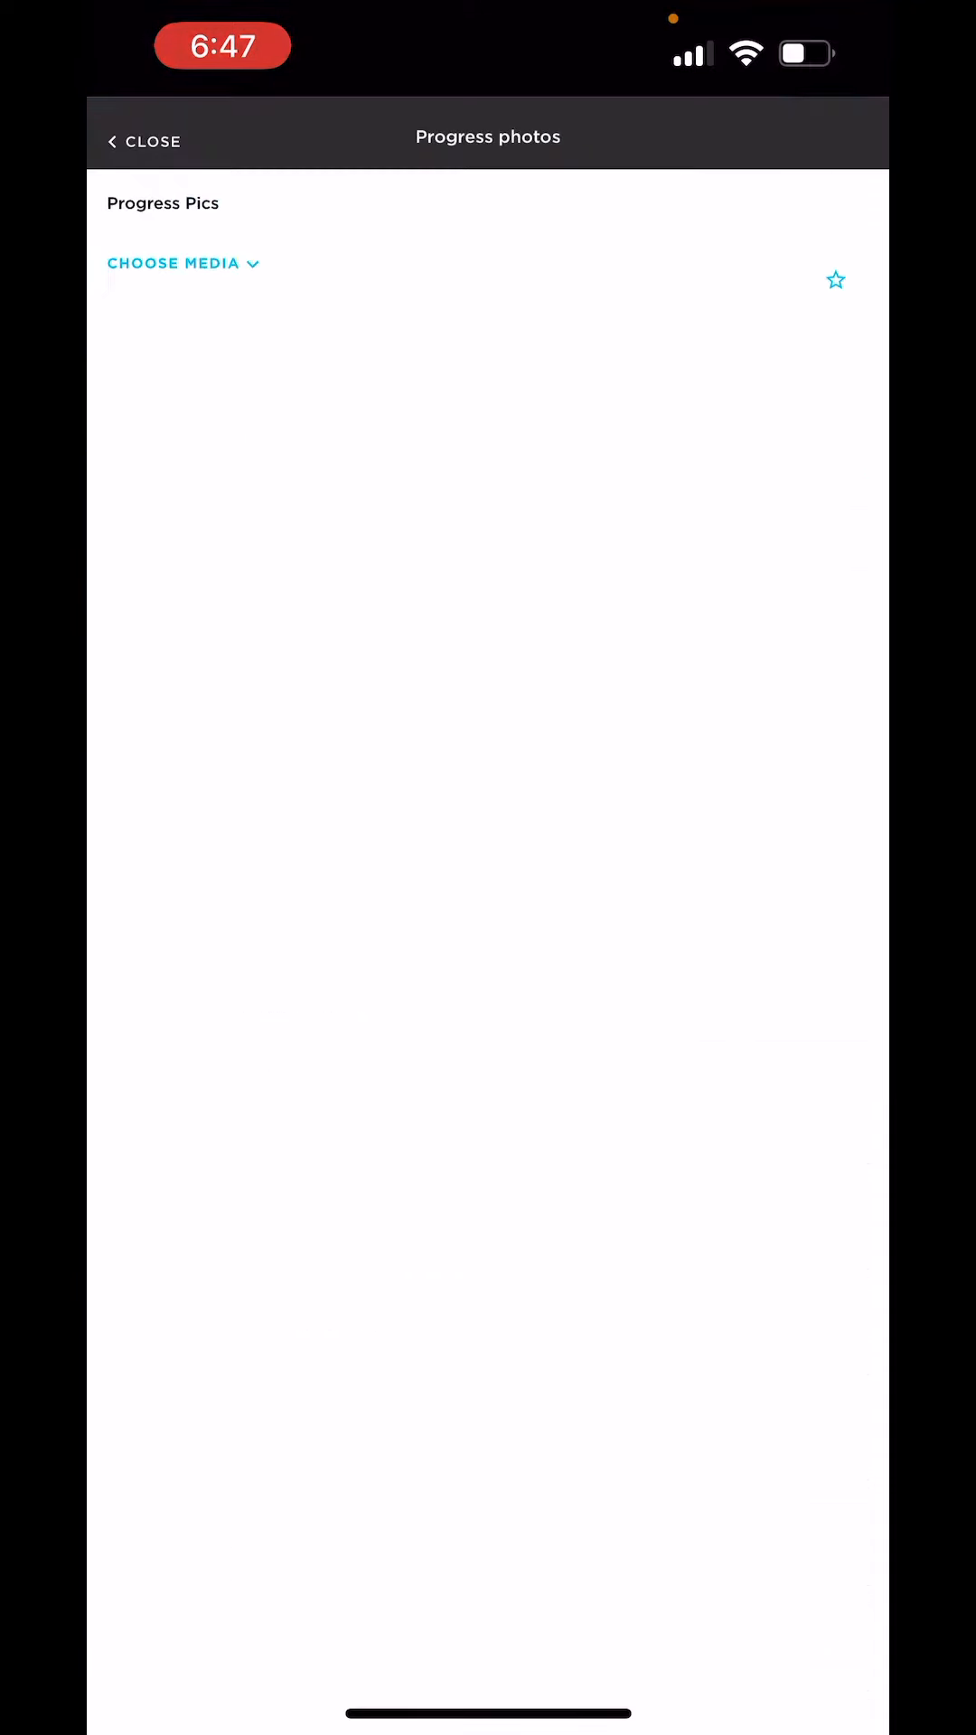
Capture new camera photos, including the kitten, into the Progress Pics field
{"action": "left_click", "coordinate": [171, 263]}
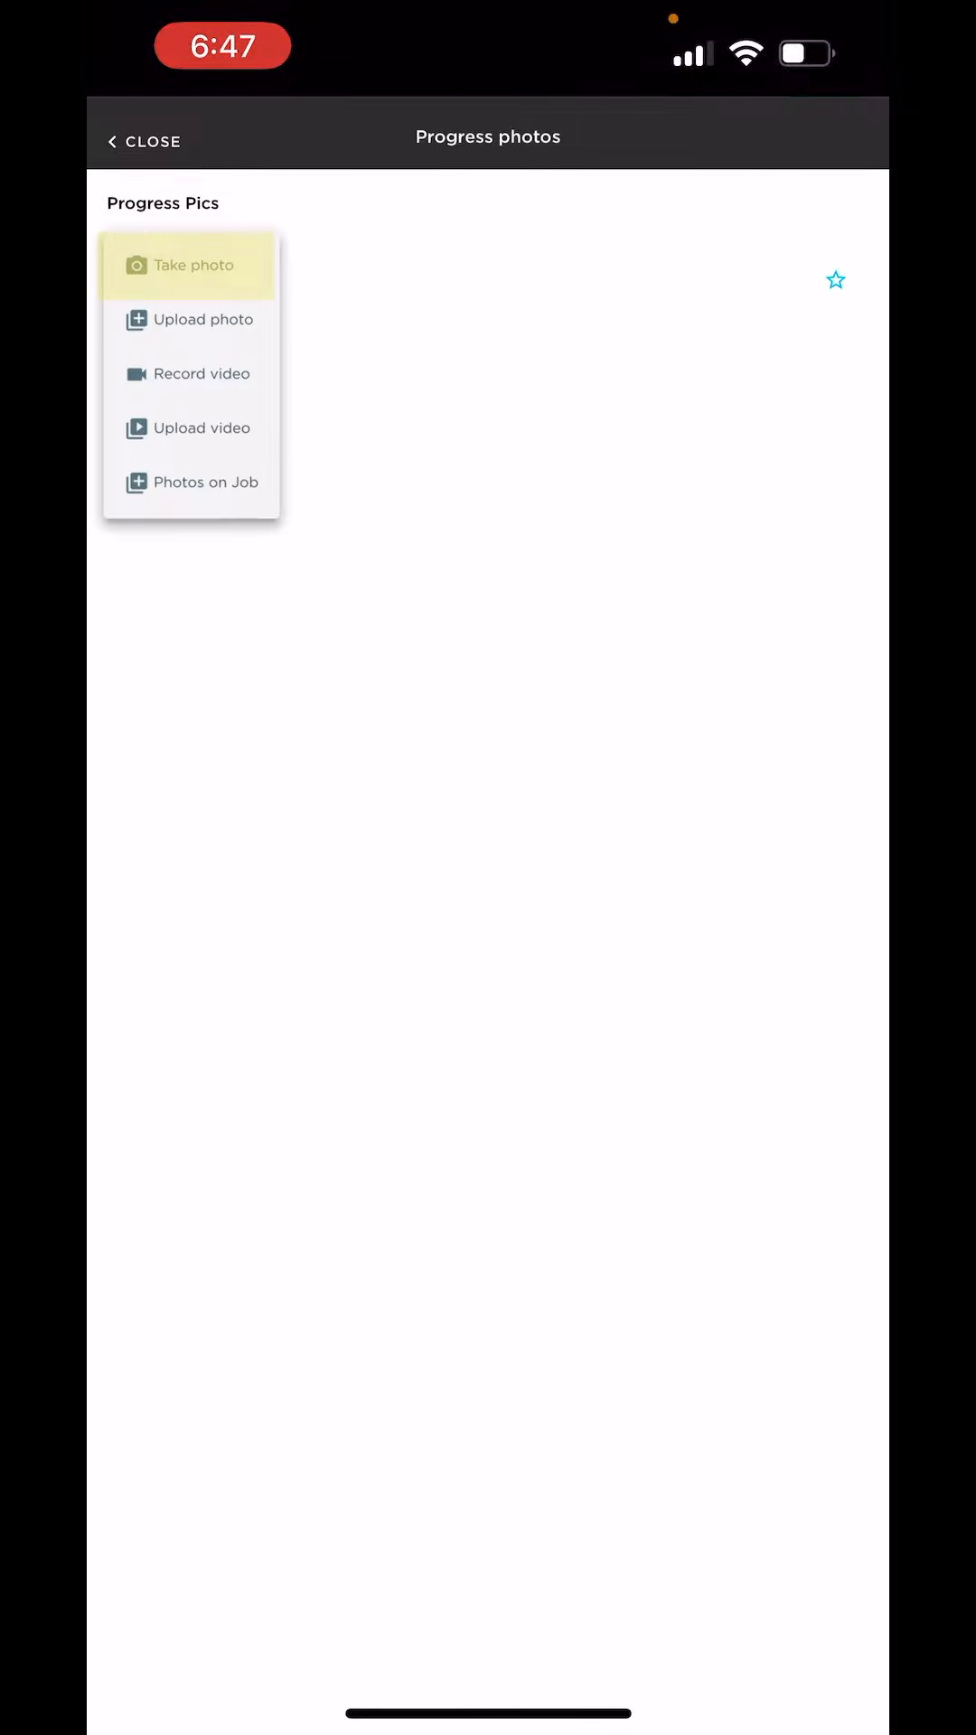
{"action": "left_click", "coordinate": [185, 265]}
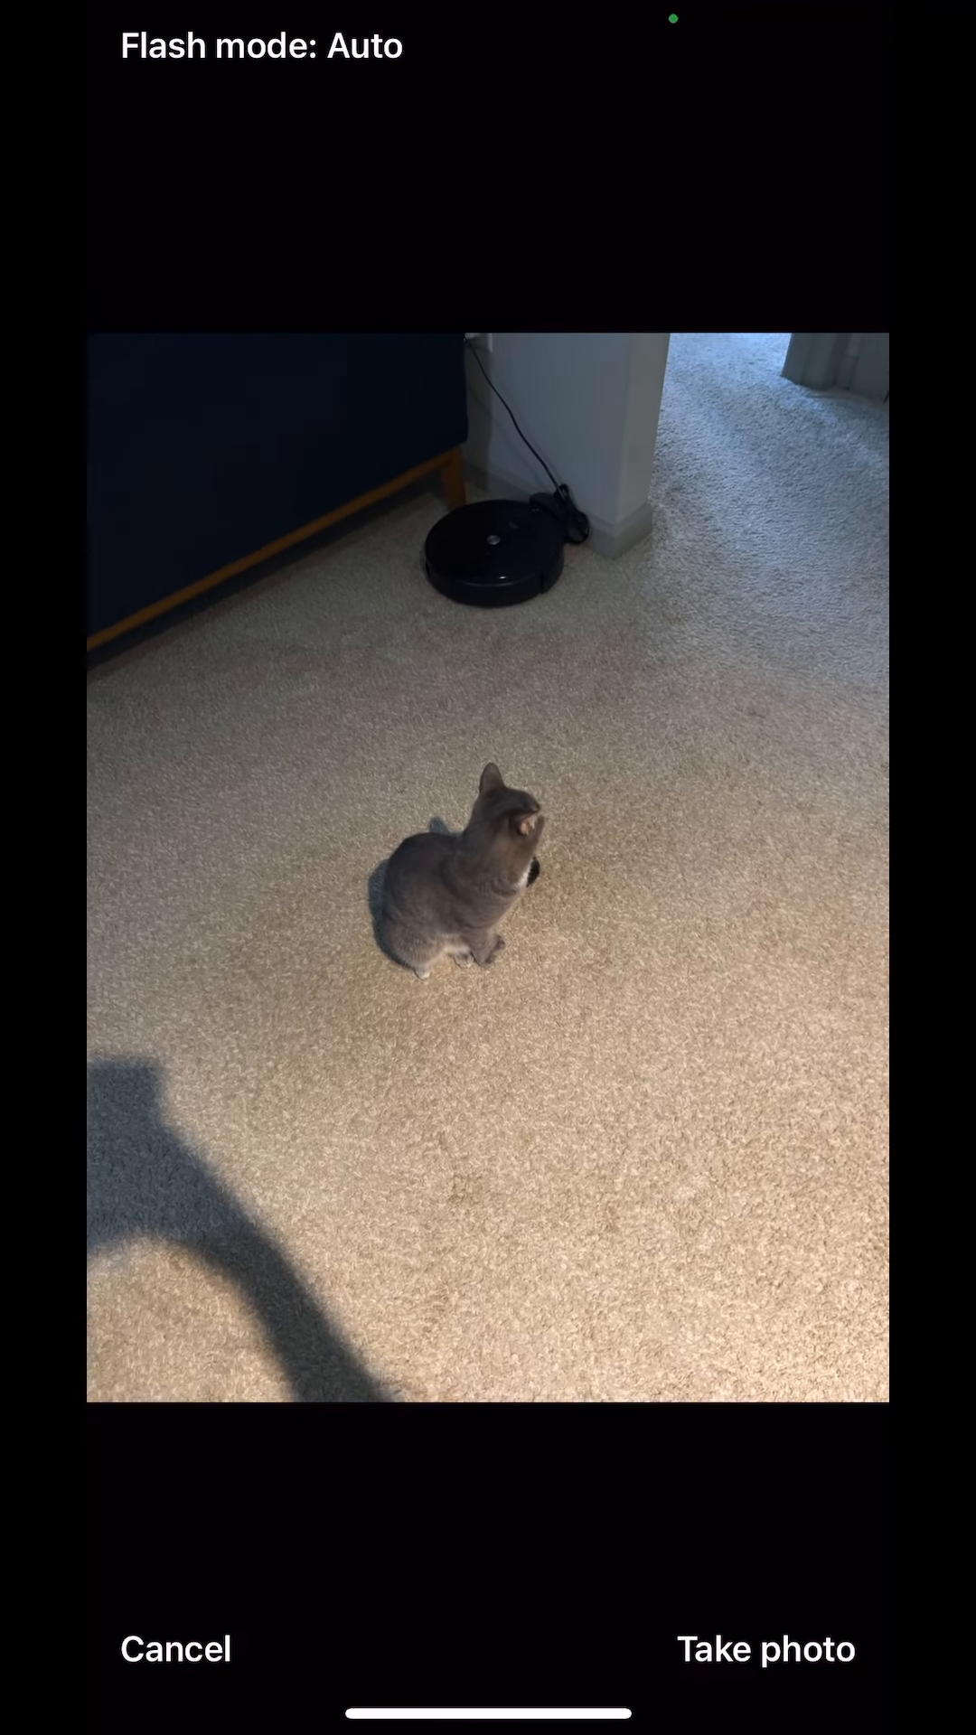
{"action": "left_click", "coordinate": [767, 1650]}
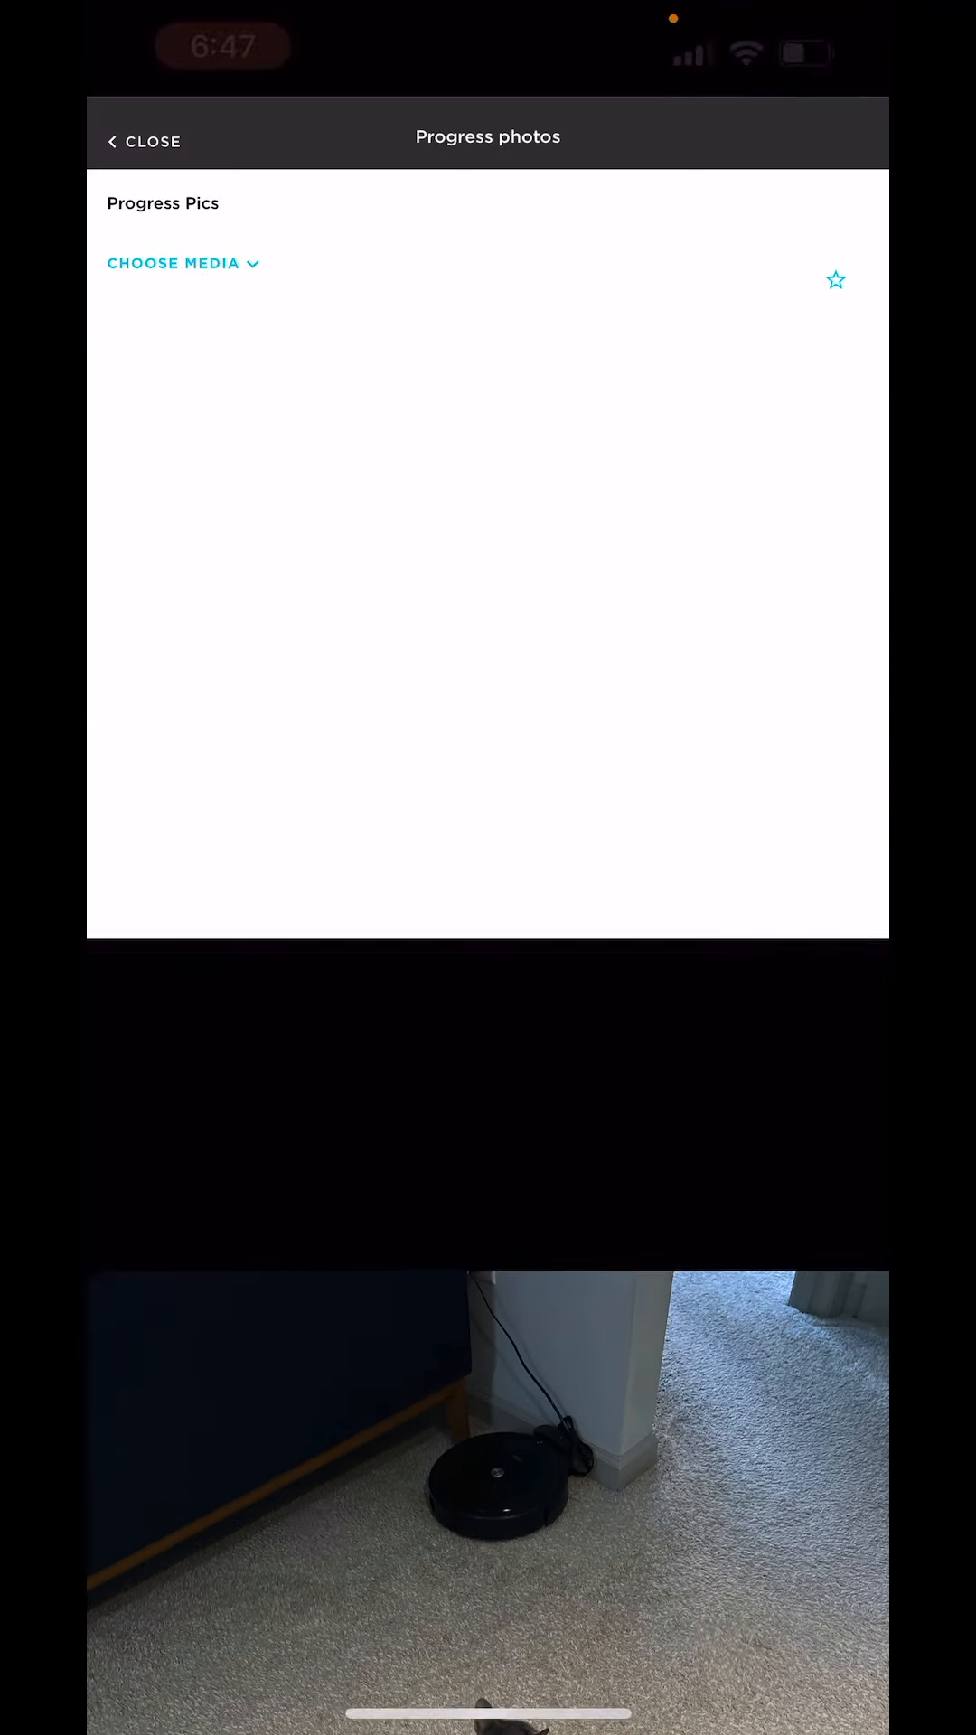
{"action": "left_click", "coordinate": [173, 264]}
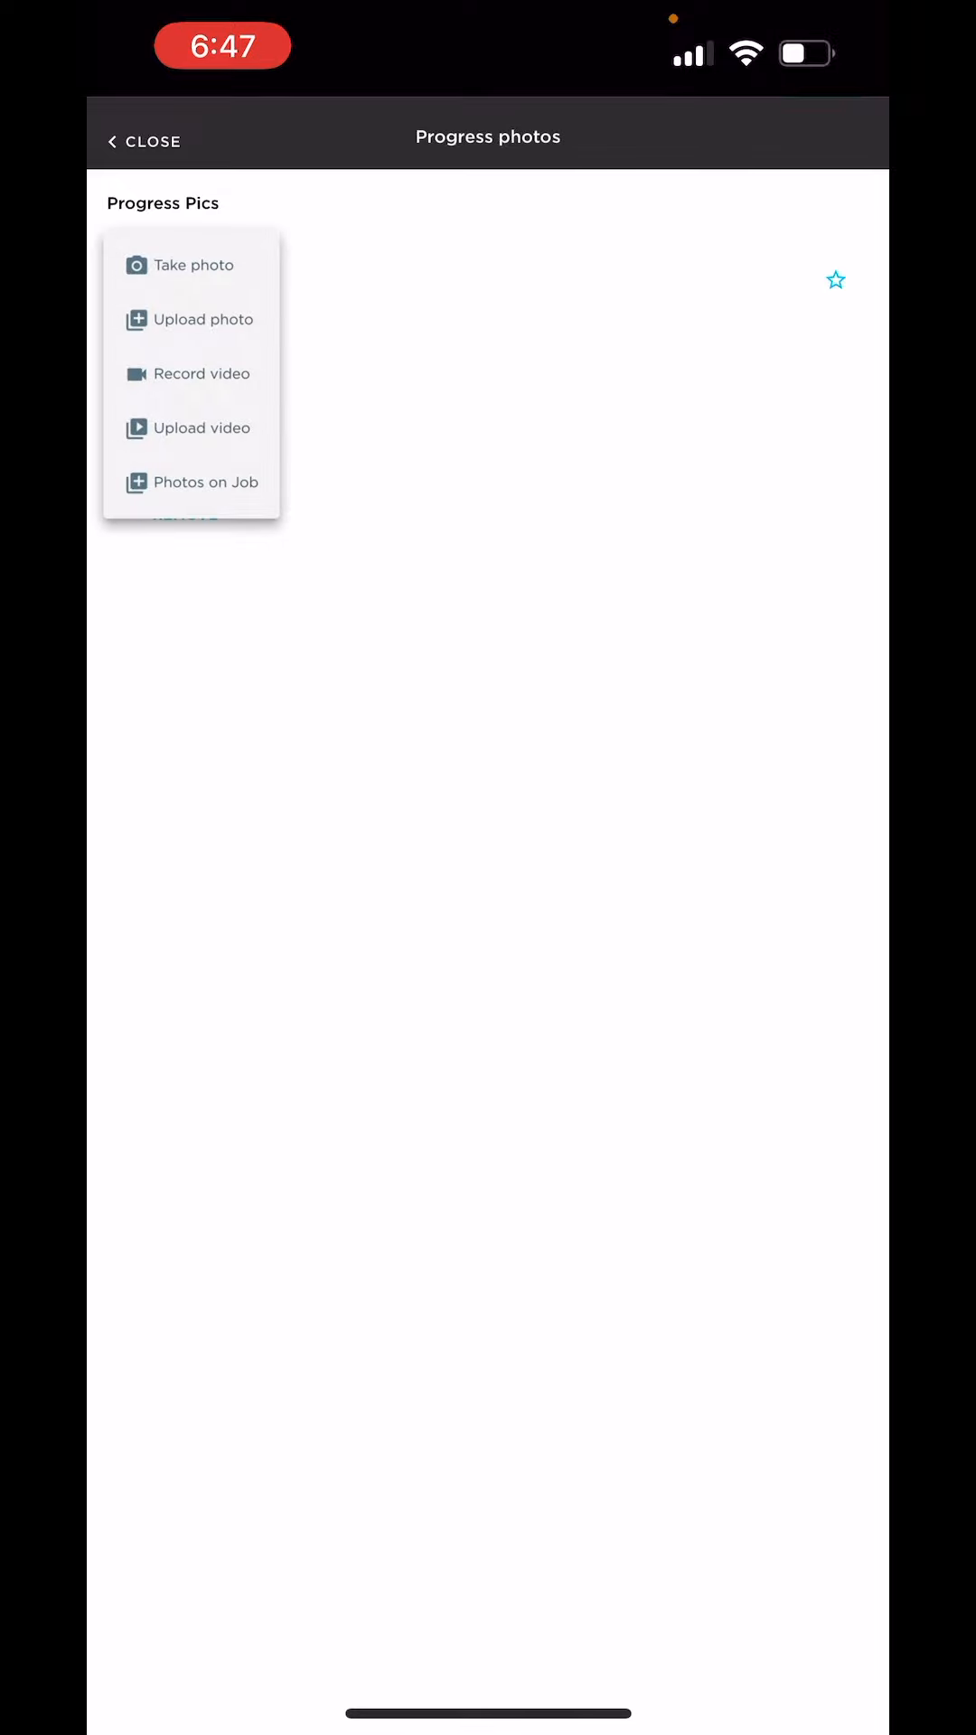
{"action": "left_click", "coordinate": [183, 265]}
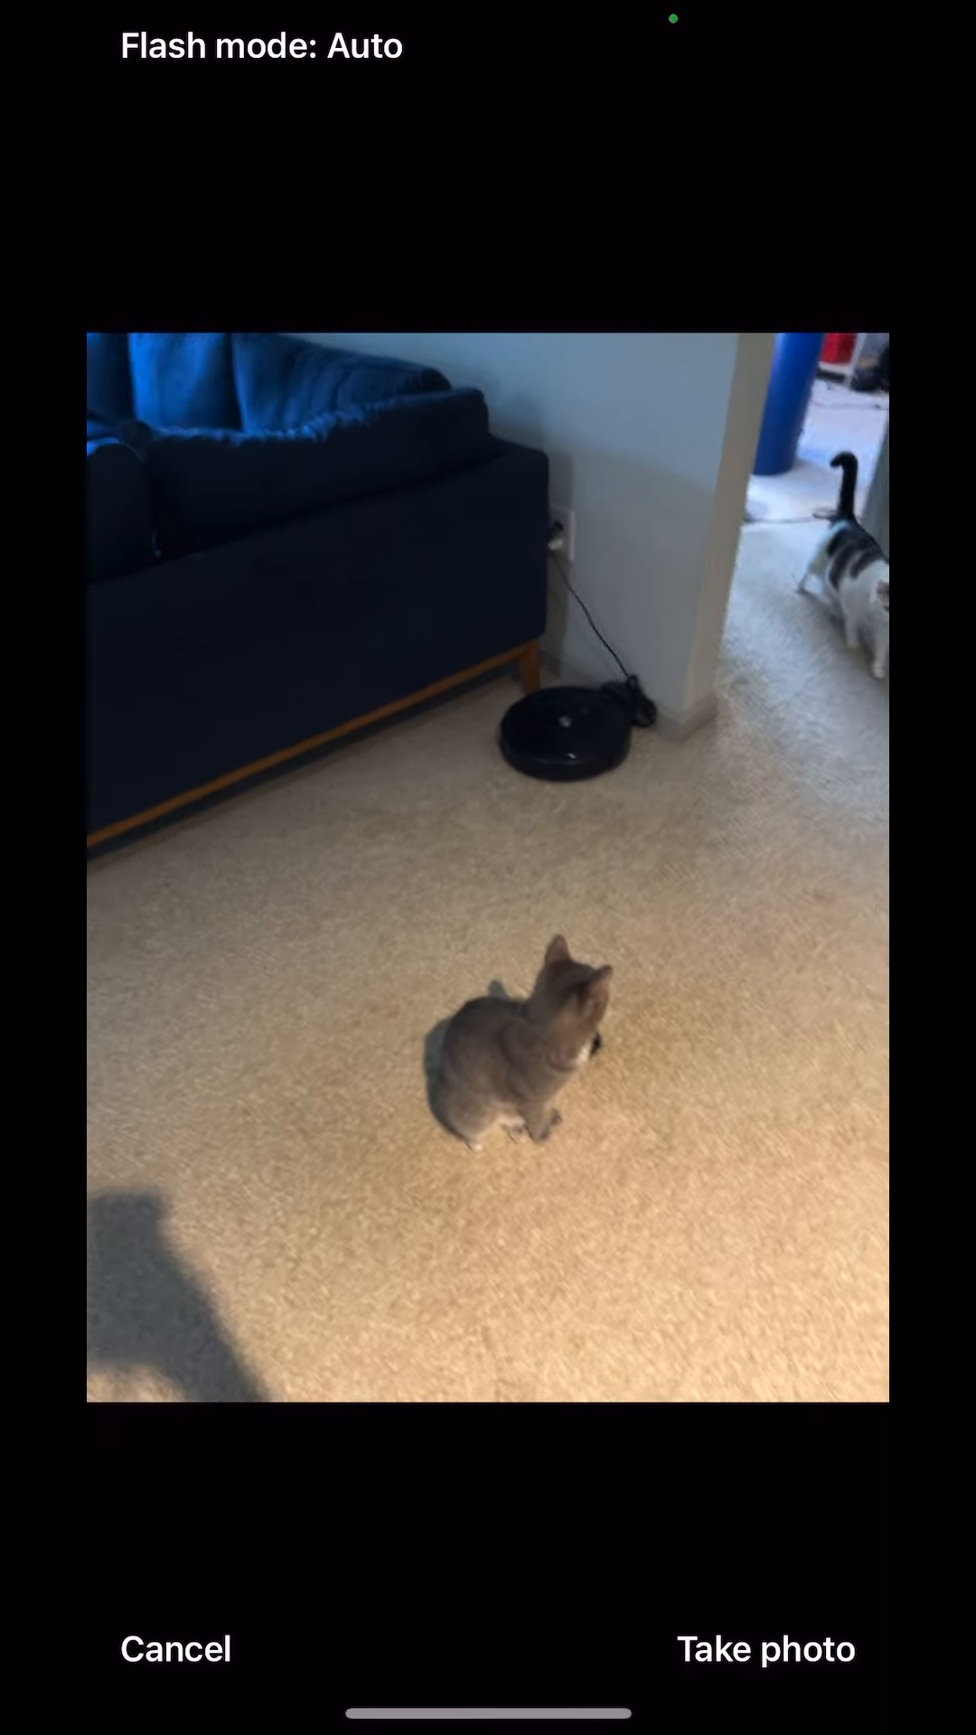
{"action": "left_click", "coordinate": [764, 1648]}
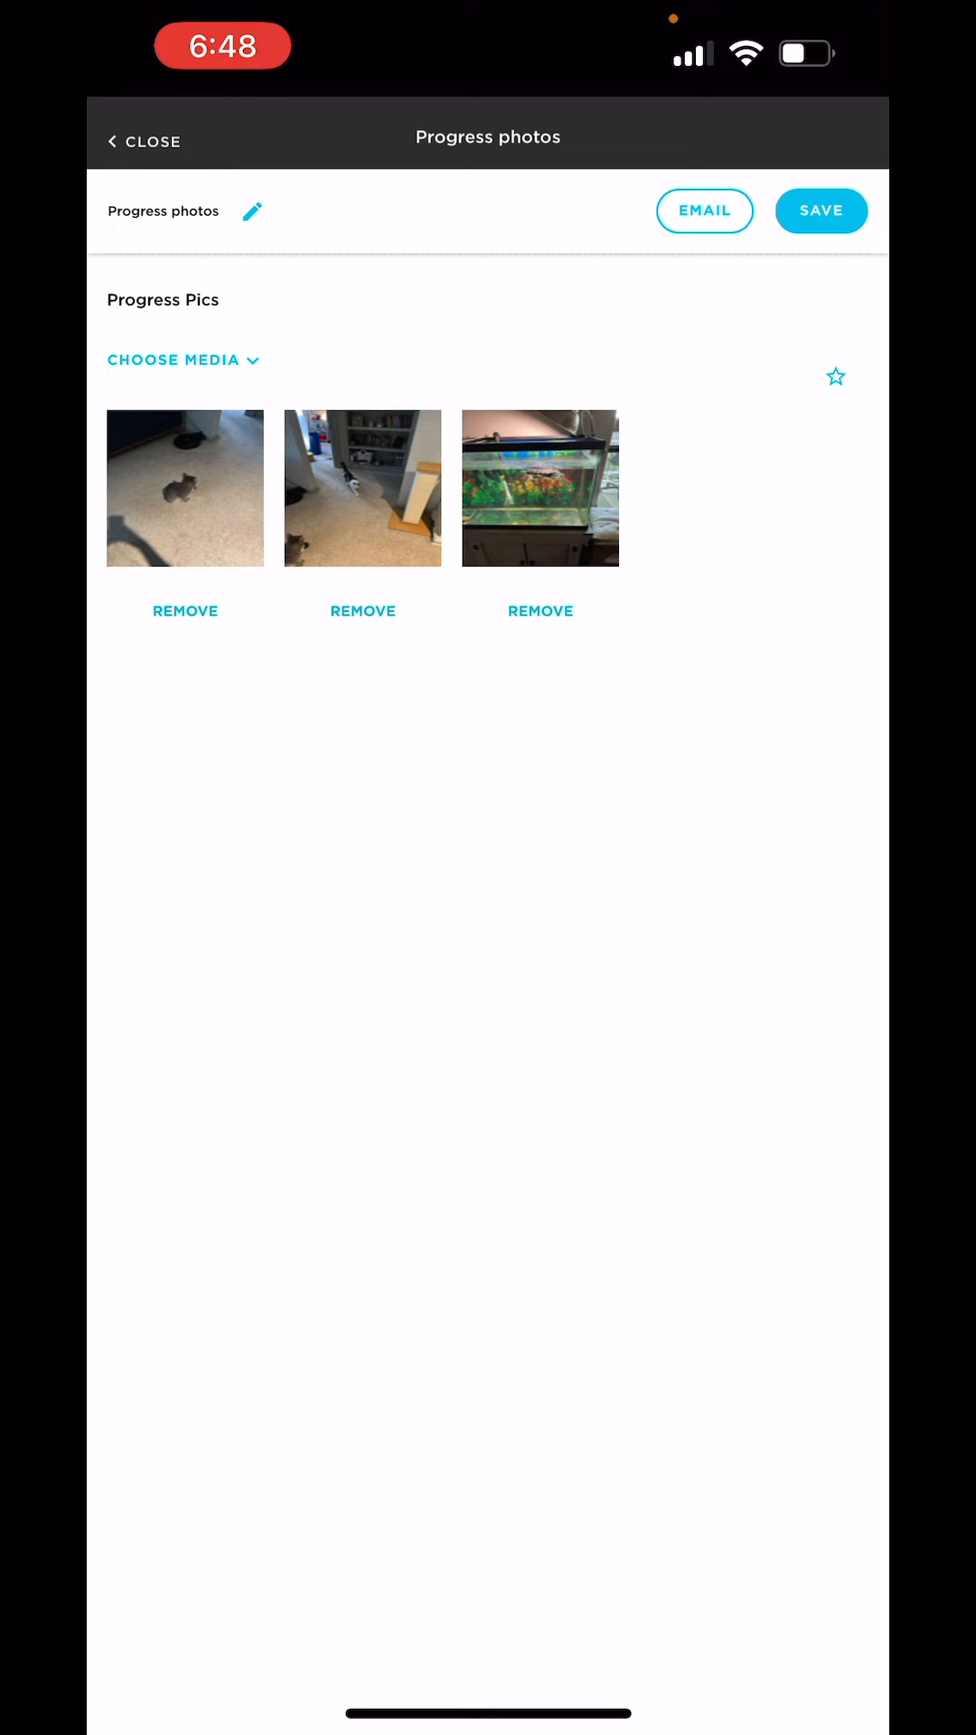
Send the Progress photos form by email with the recipient and photo attachments kept checked
{"action": "left_click", "coordinate": [704, 210]}
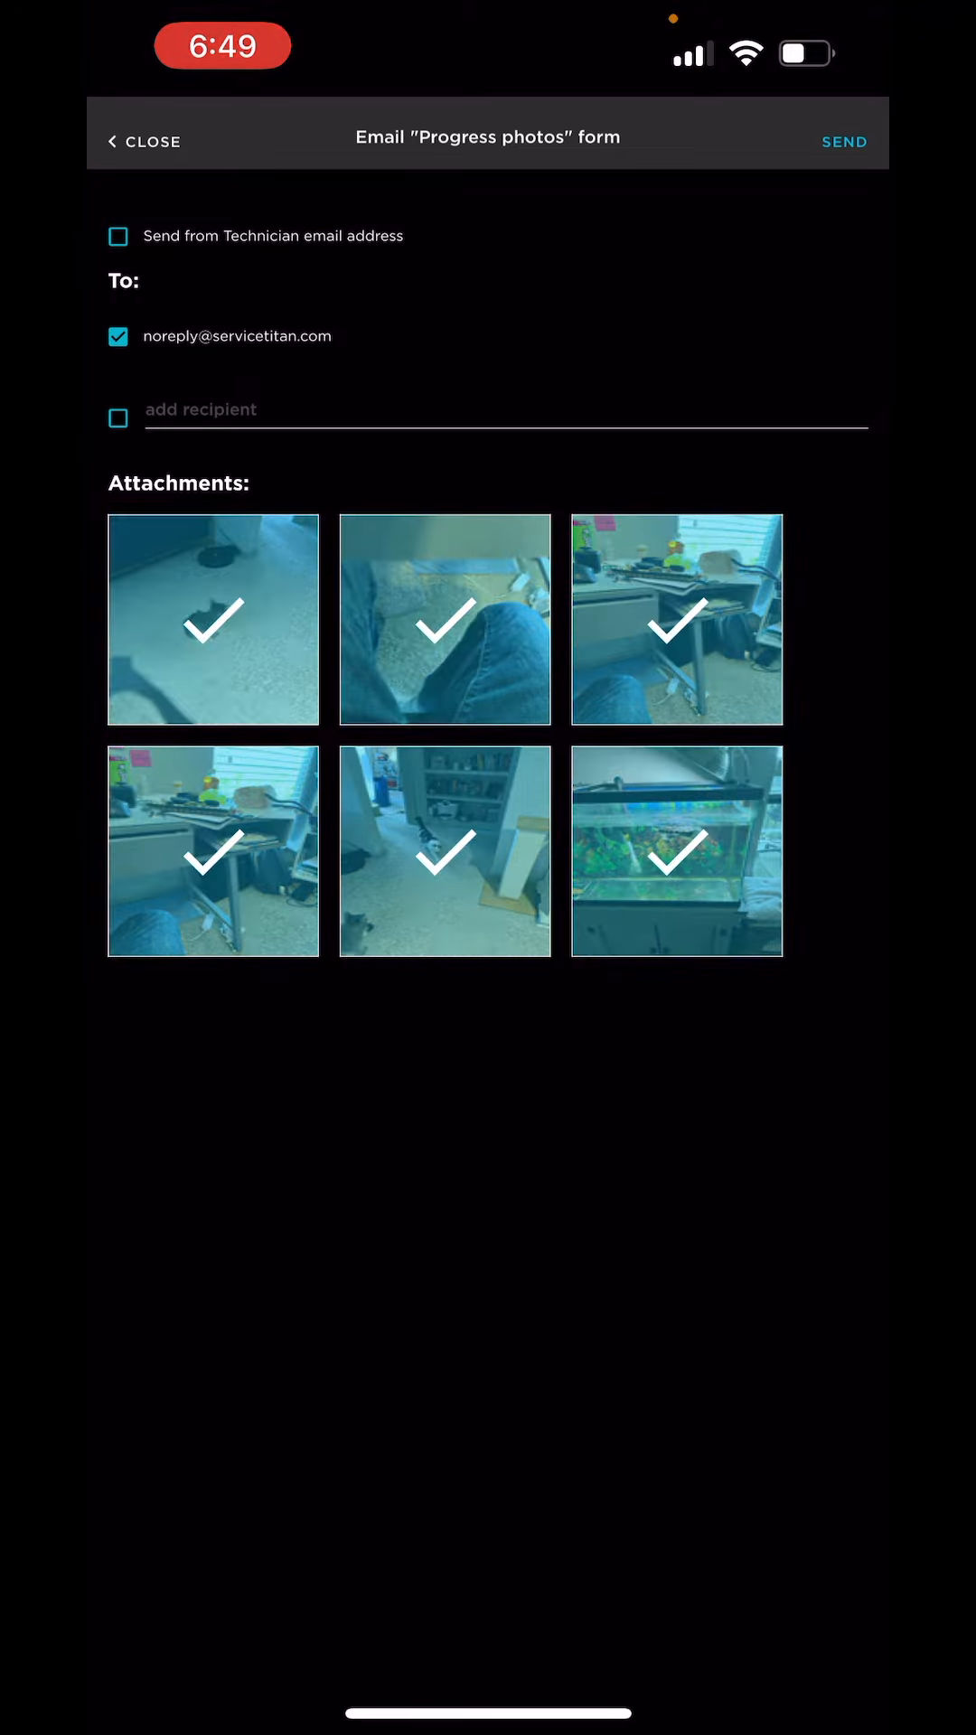
{"action": "left_click", "coordinate": [844, 141]}
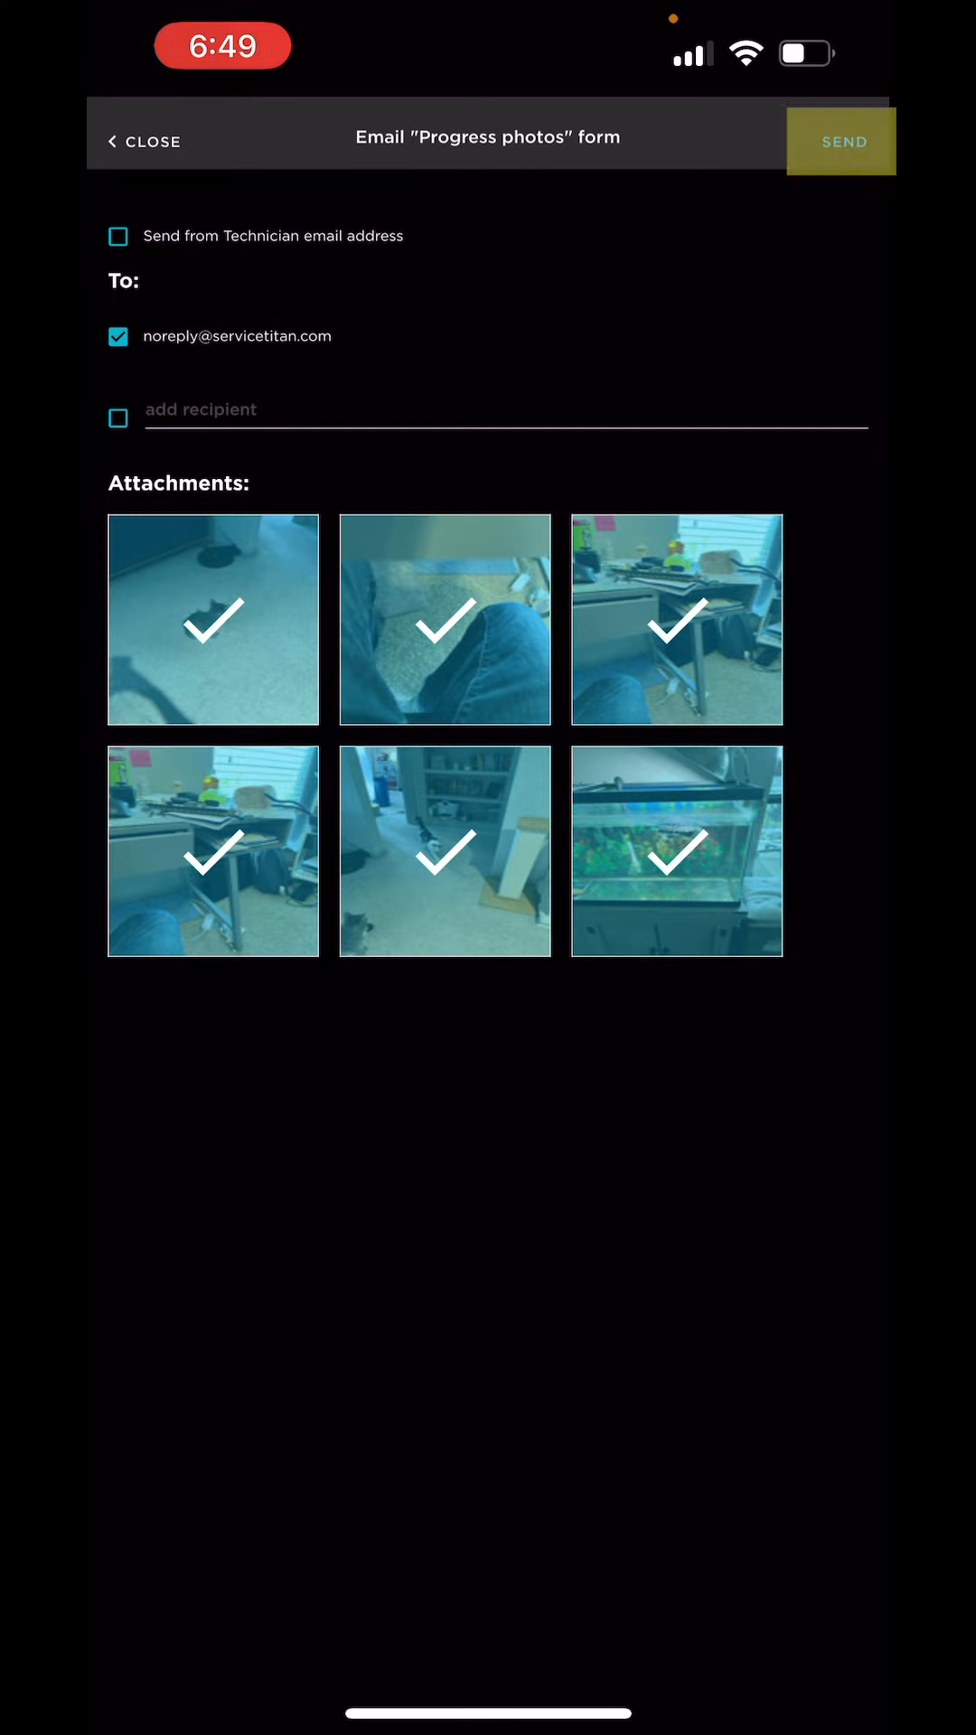
{"action": "left_click", "coordinate": [145, 141]}
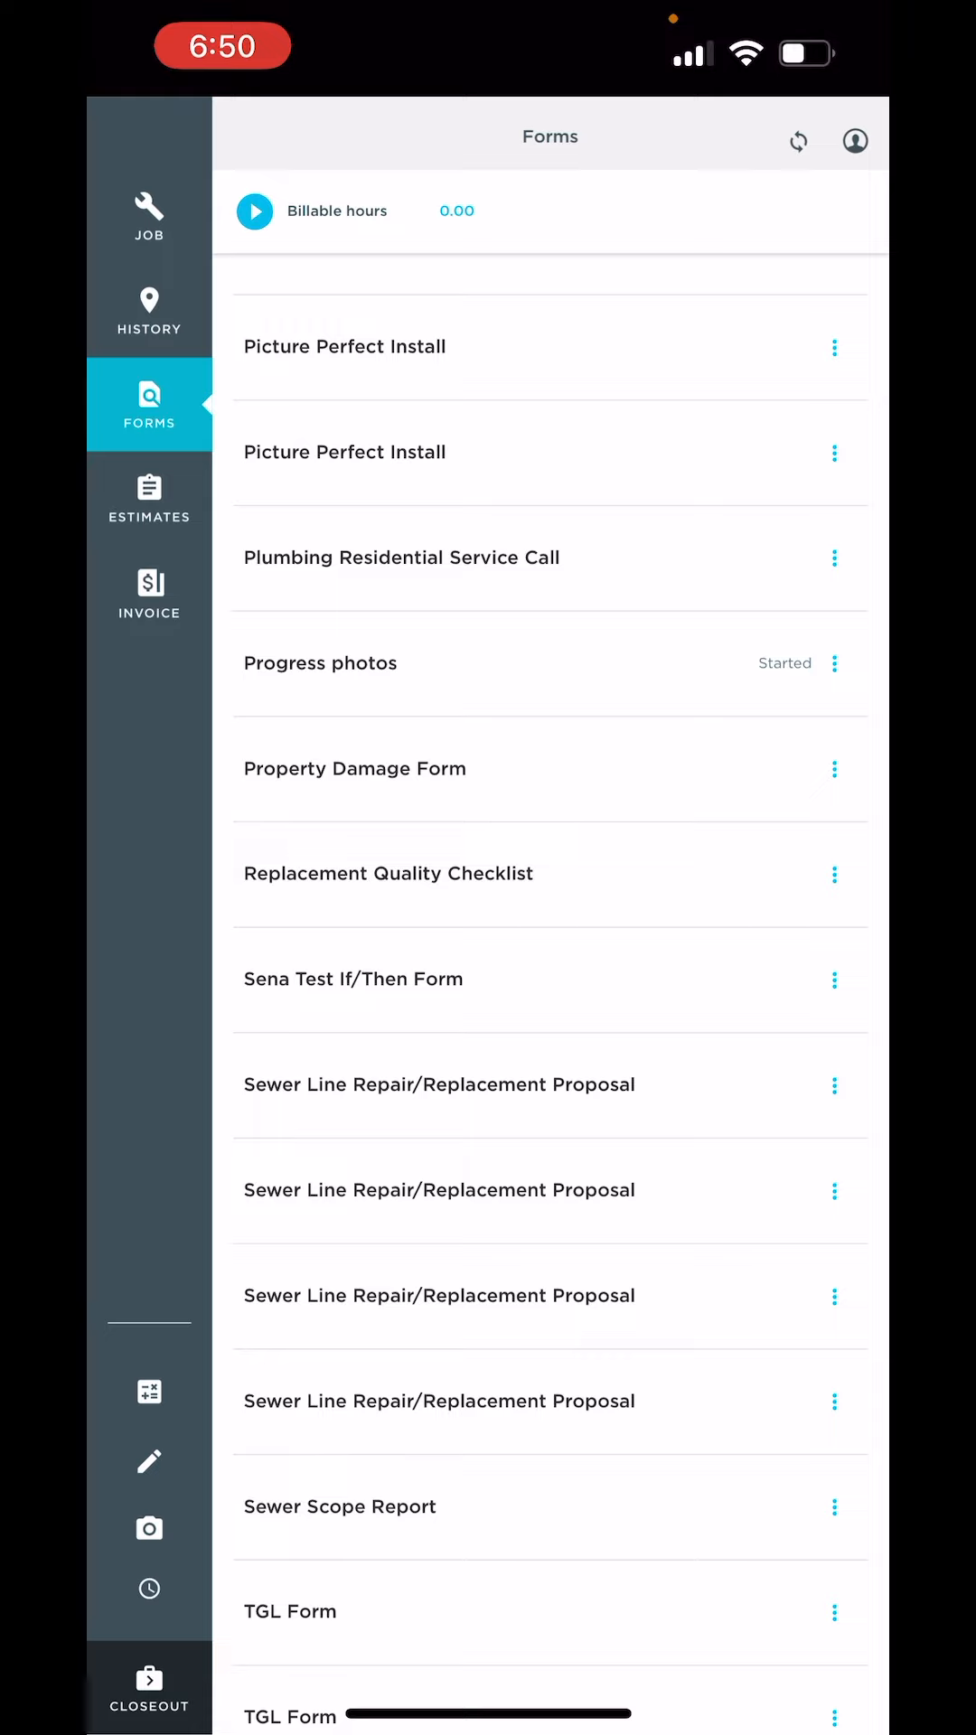
Duplicate Progress photos as a blank copy and save it named 'Day two'
{"action": "left_click", "coordinate": [833, 664]}
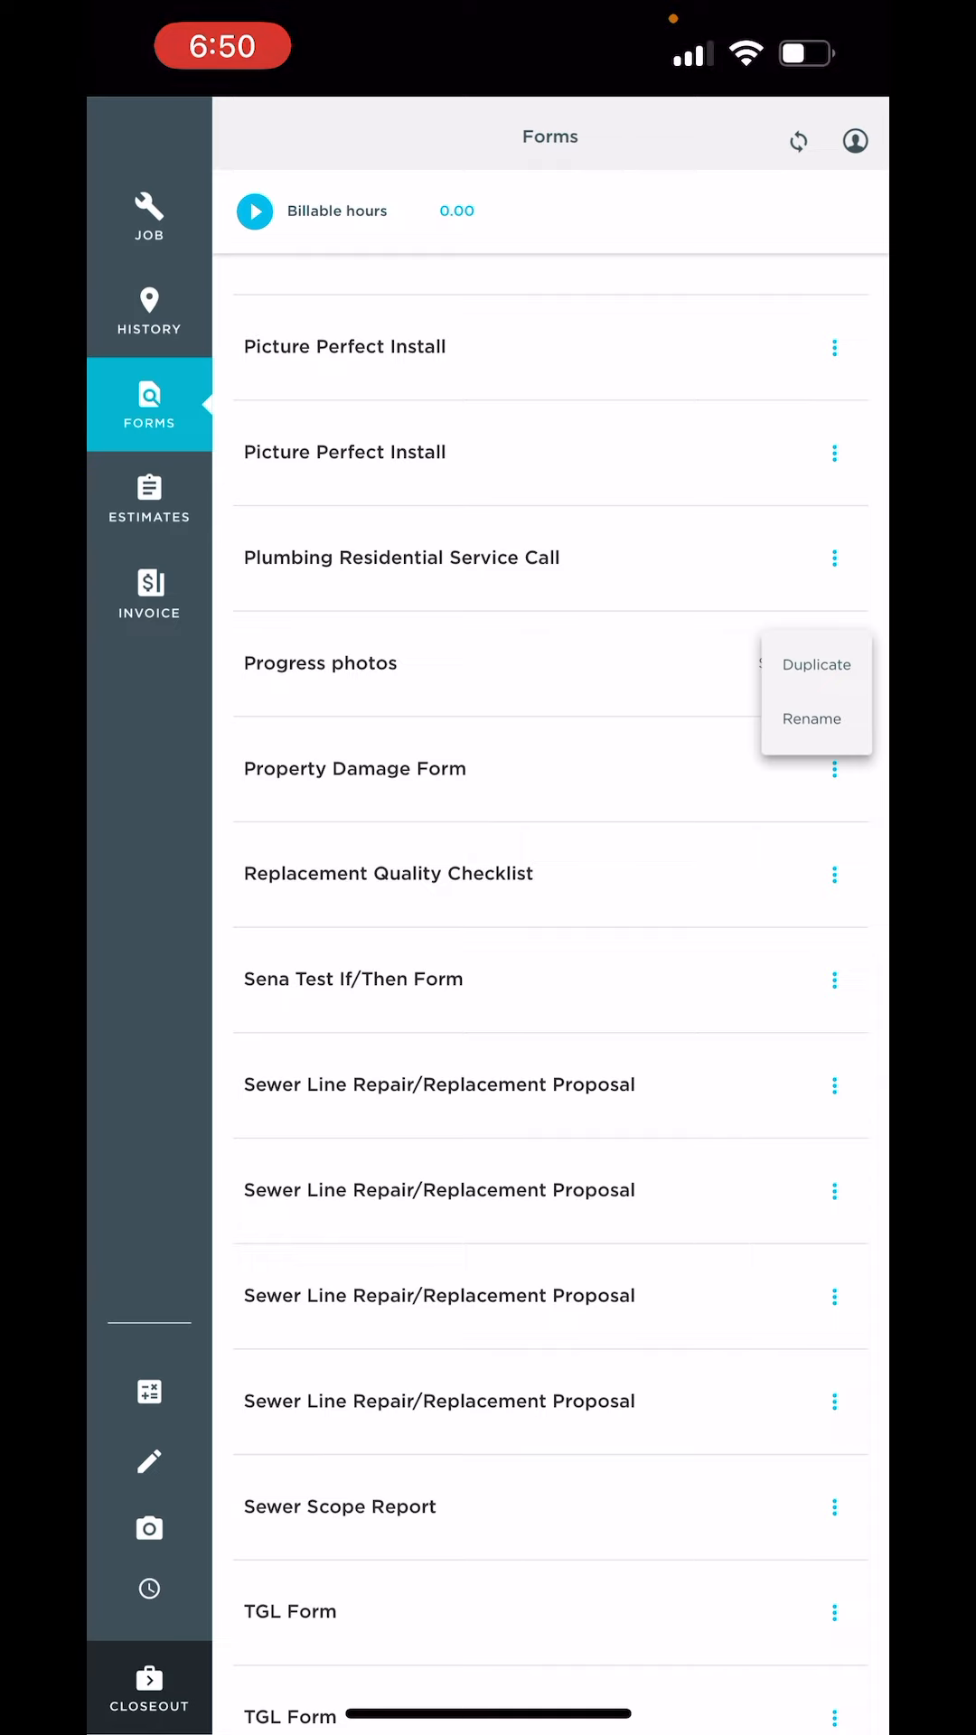
{"action": "left_click", "coordinate": [816, 664]}
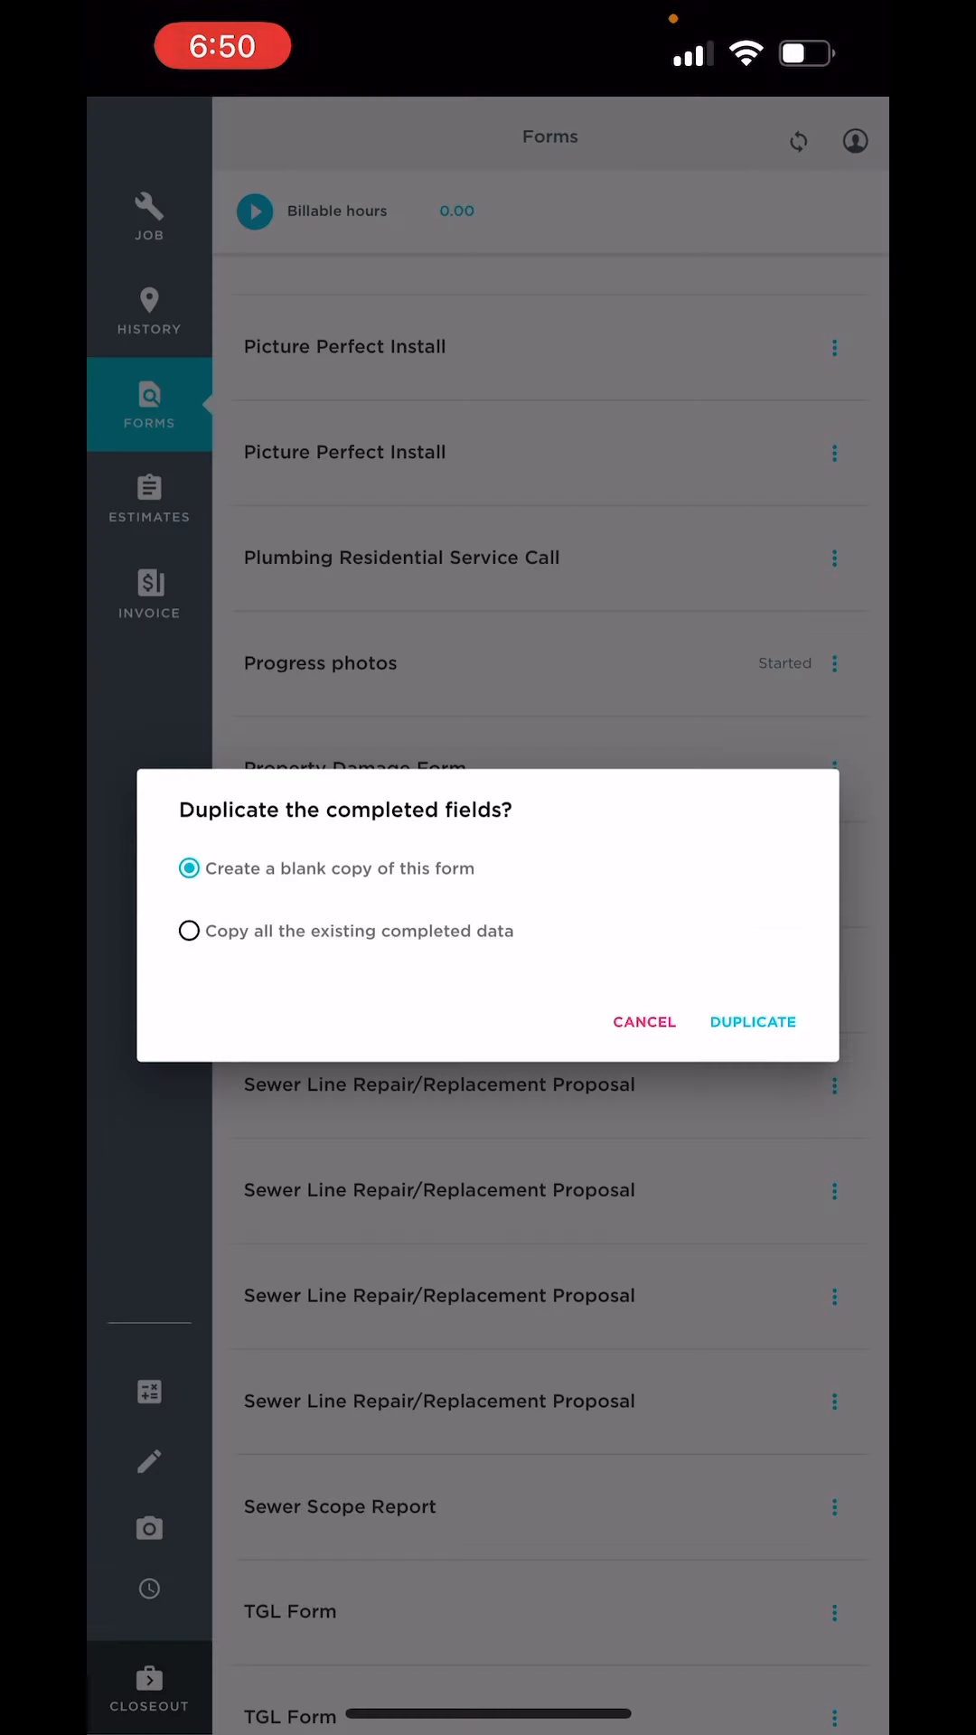
{"action": "left_click", "coordinate": [752, 1022]}
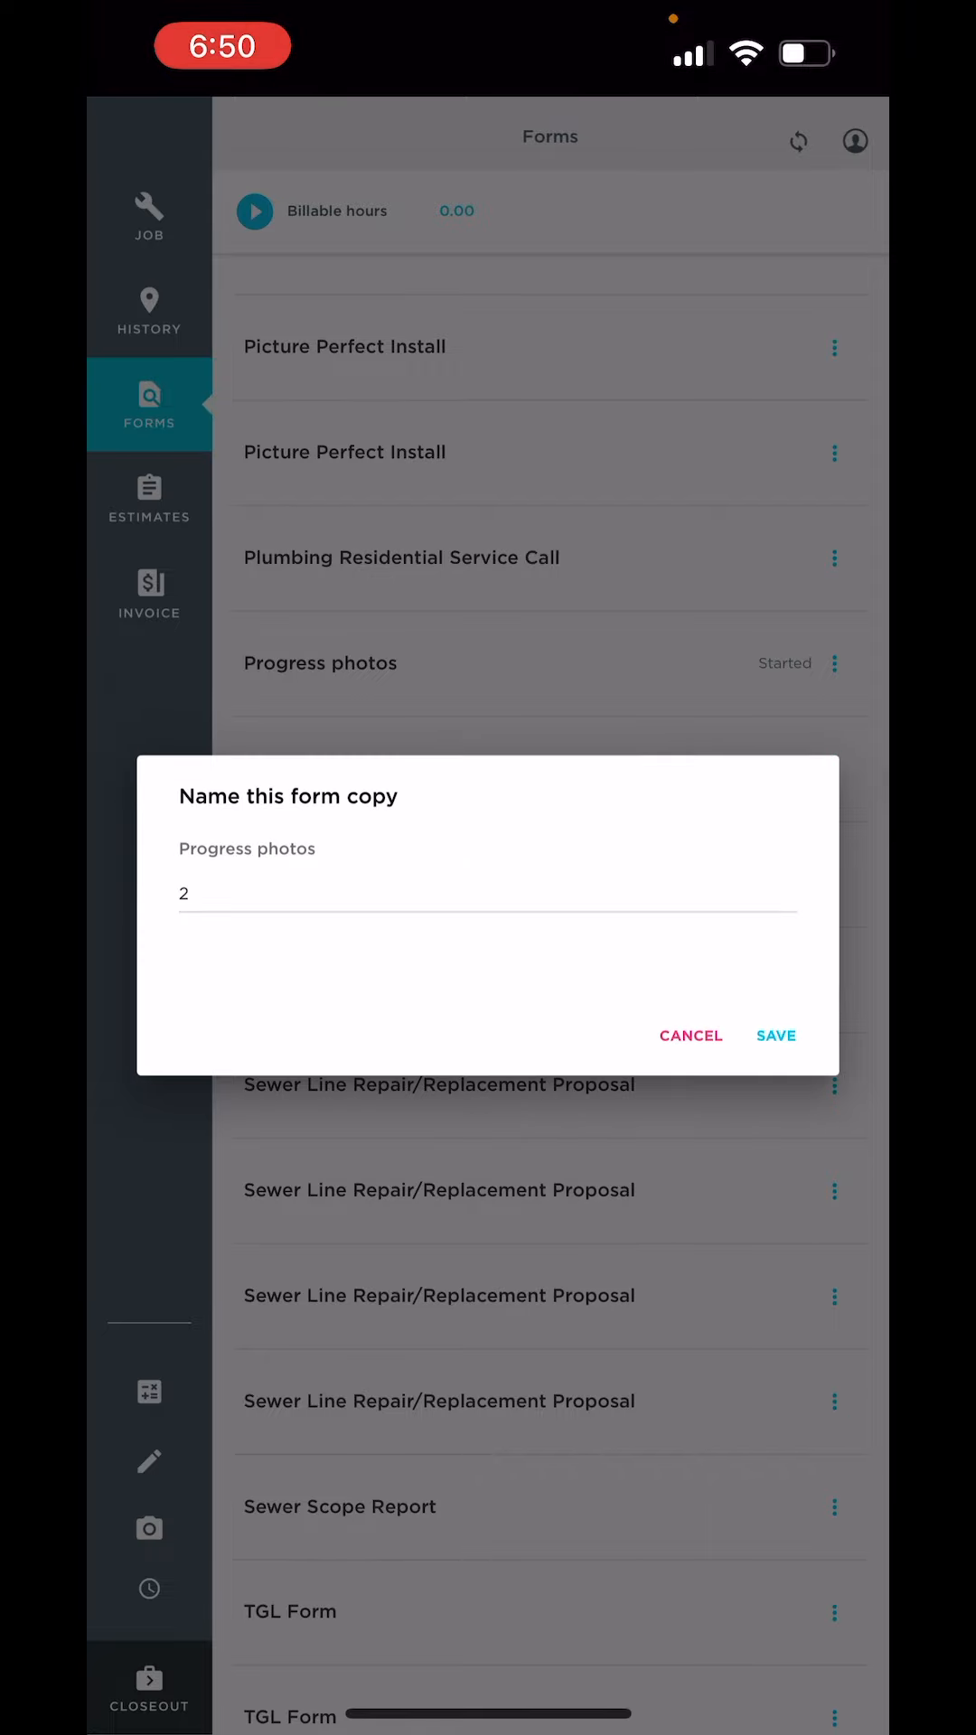
{"action": "type", "text": "Day"}
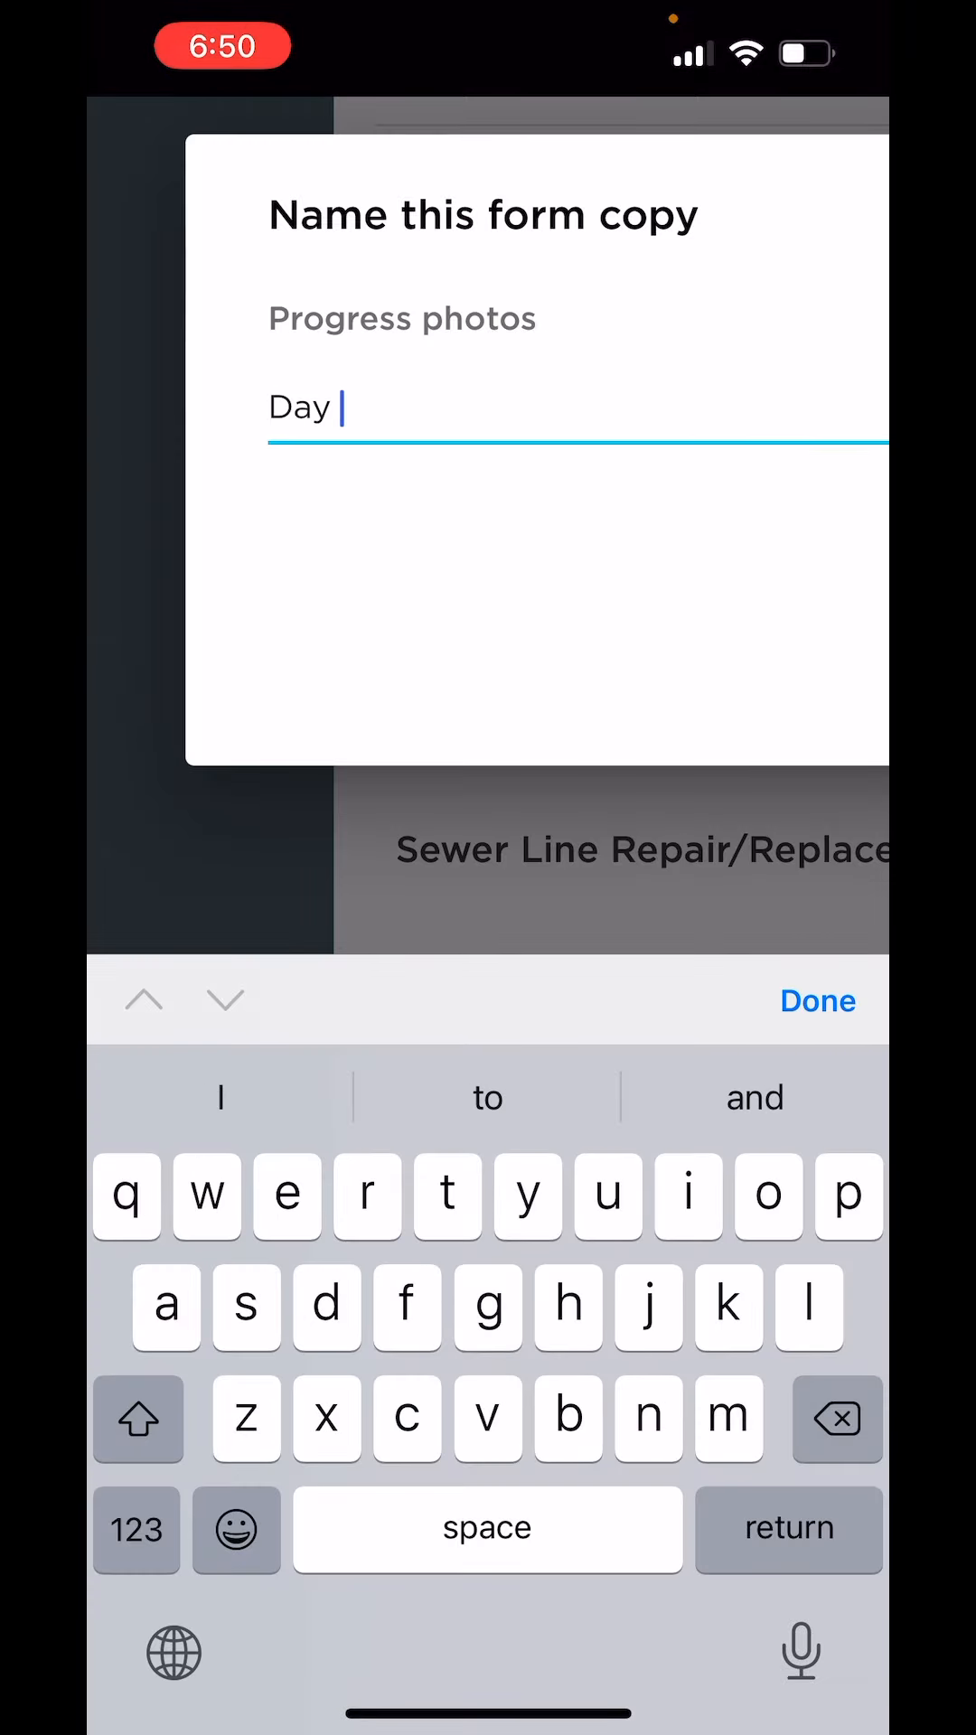
{"action": "type", "text": "two"}
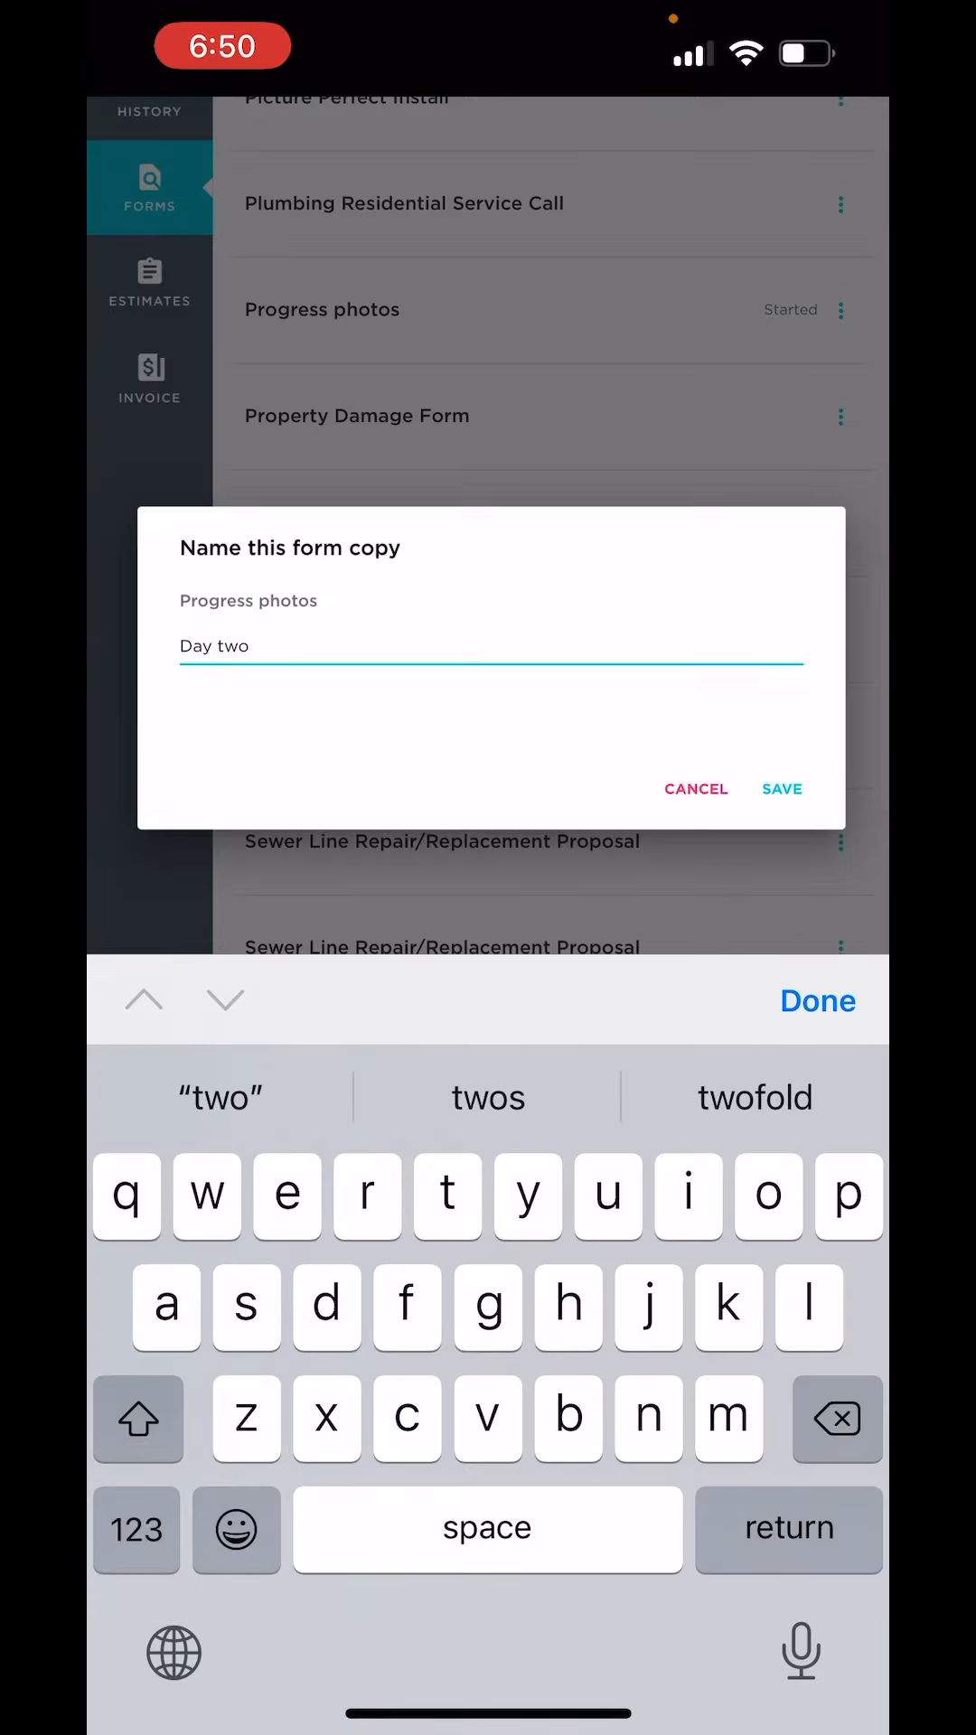
{"action": "left_click", "coordinate": [781, 790]}
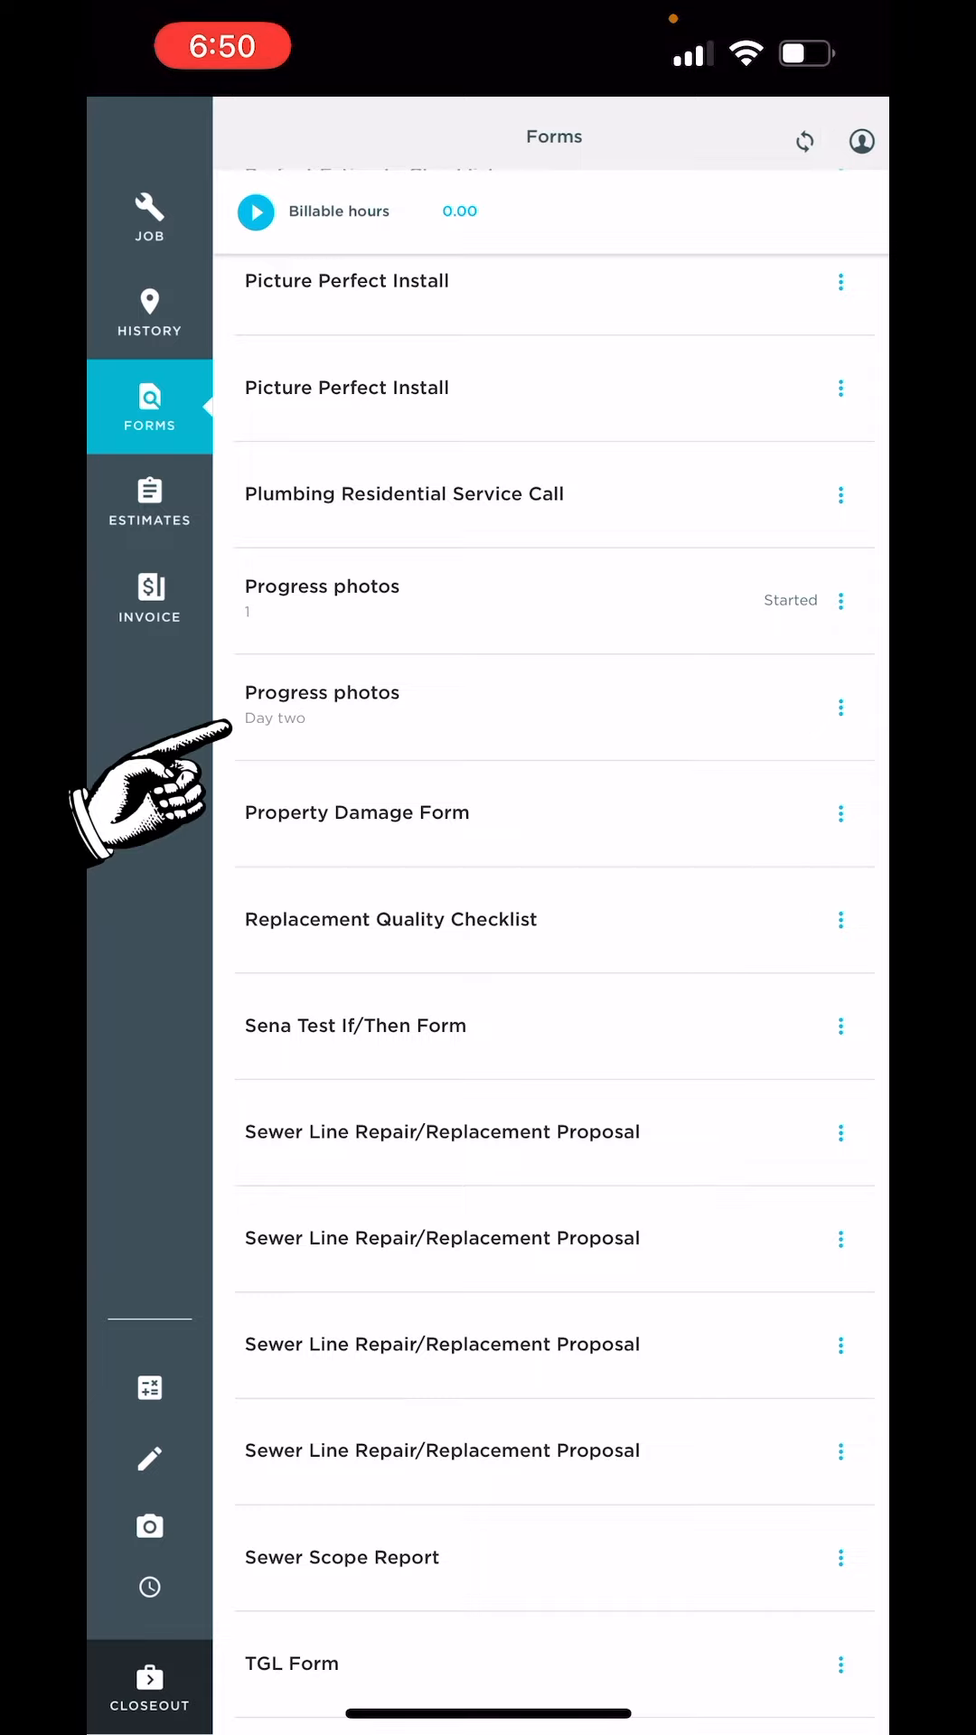
{"action": "left_click", "coordinate": [321, 693]}
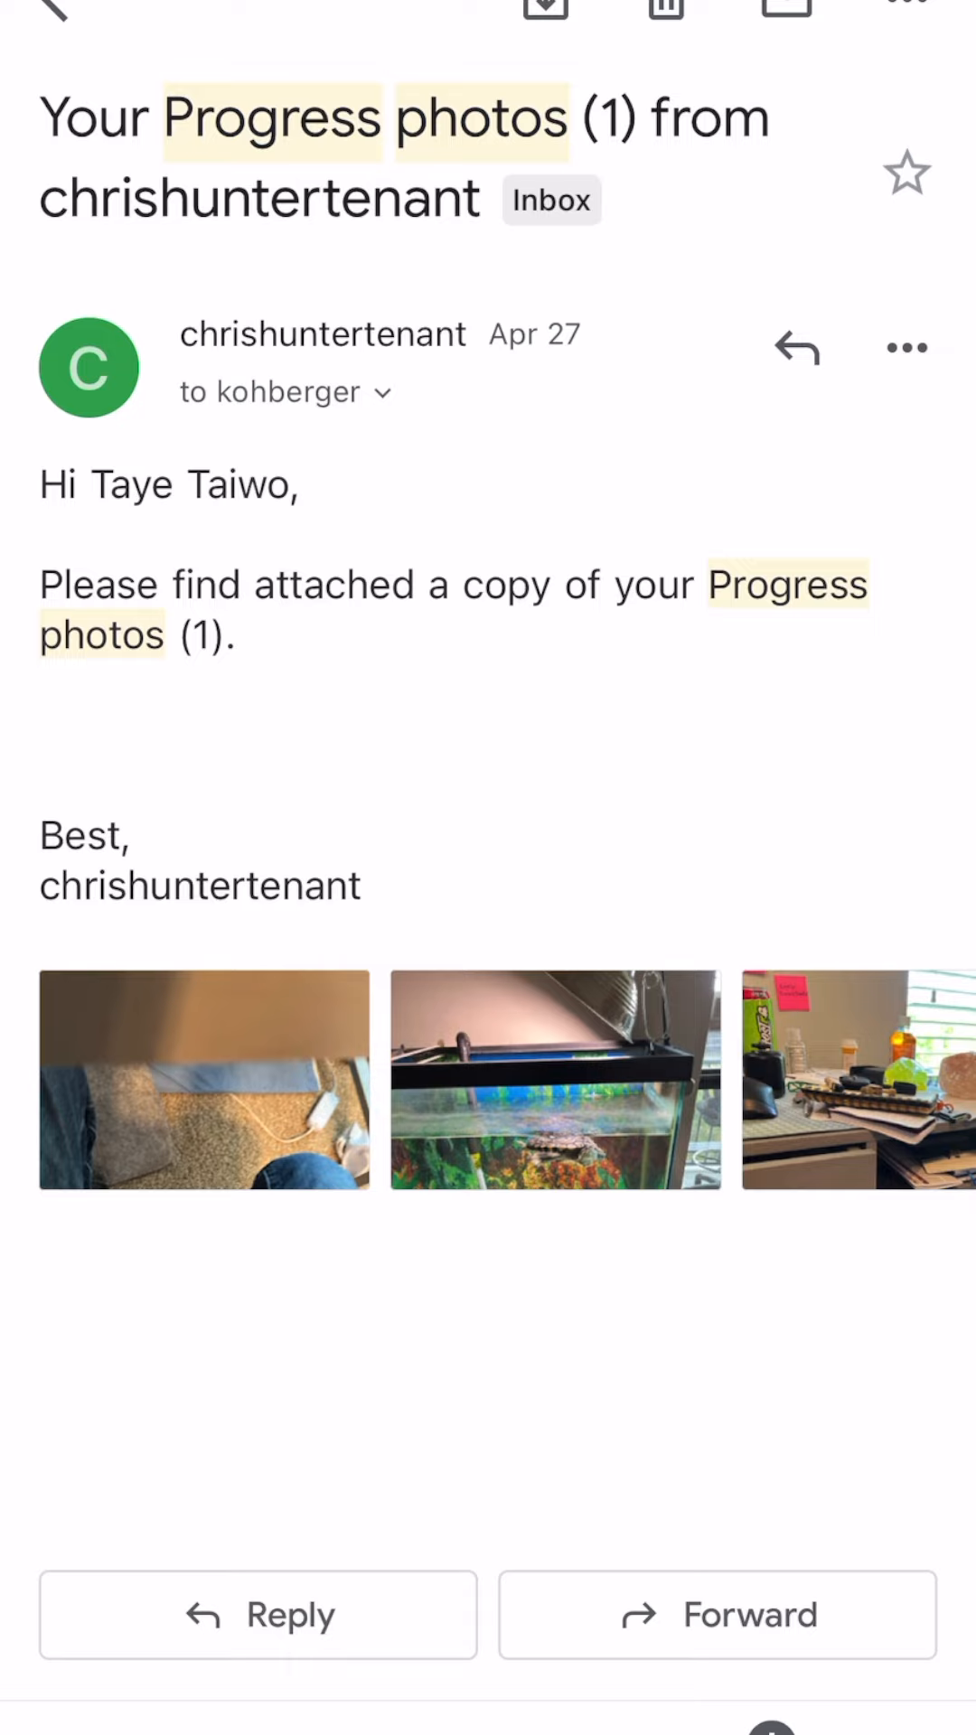
Preview the attached Progress photos-1.pdf showing job #1417021 and its photos
{"action": "scroll", "scroll_direction": "left", "scroll_amount": 3}
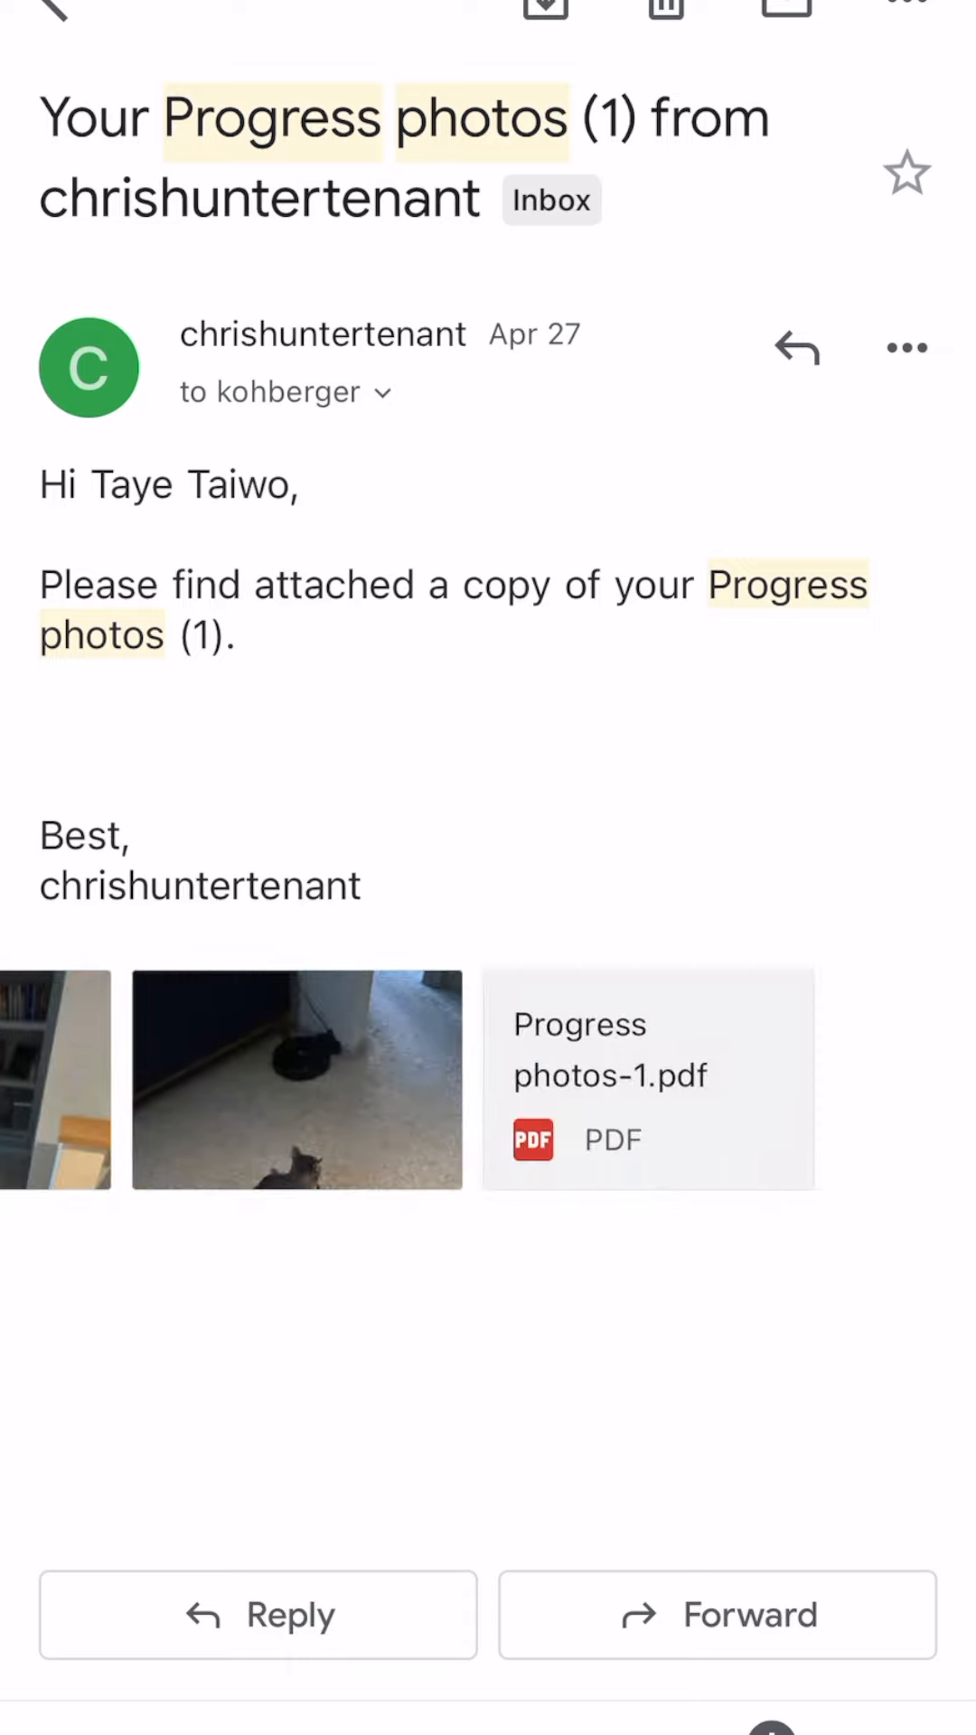
{"action": "left_click", "coordinate": [643, 1077]}
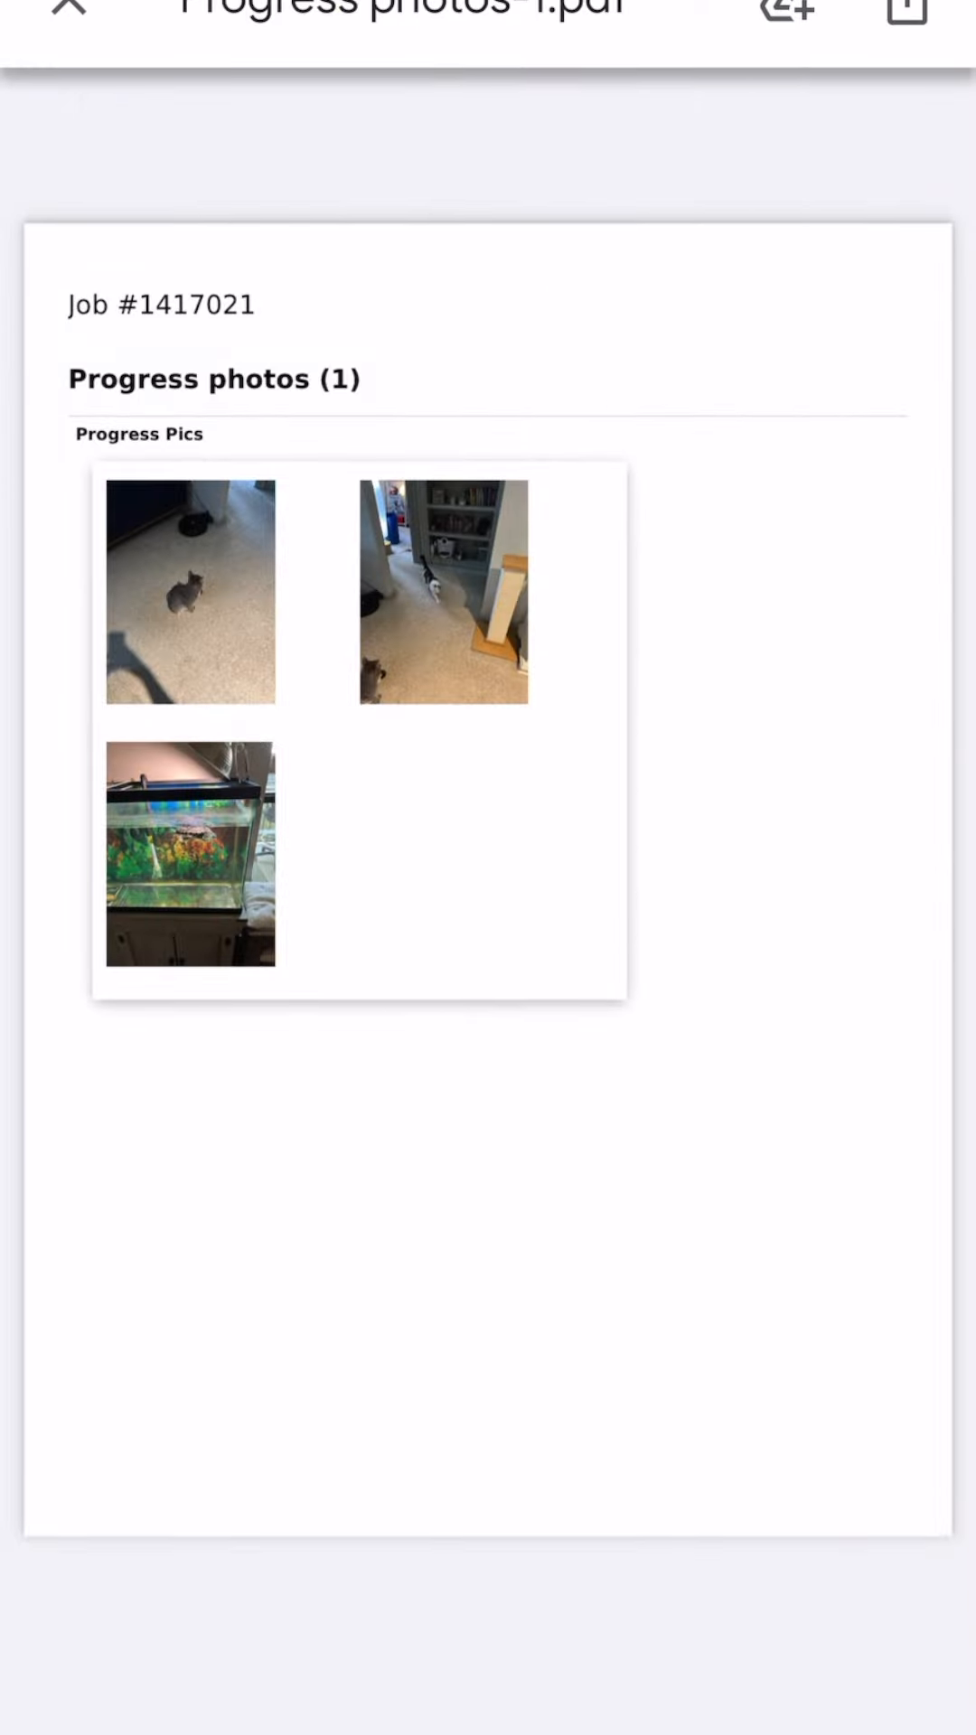